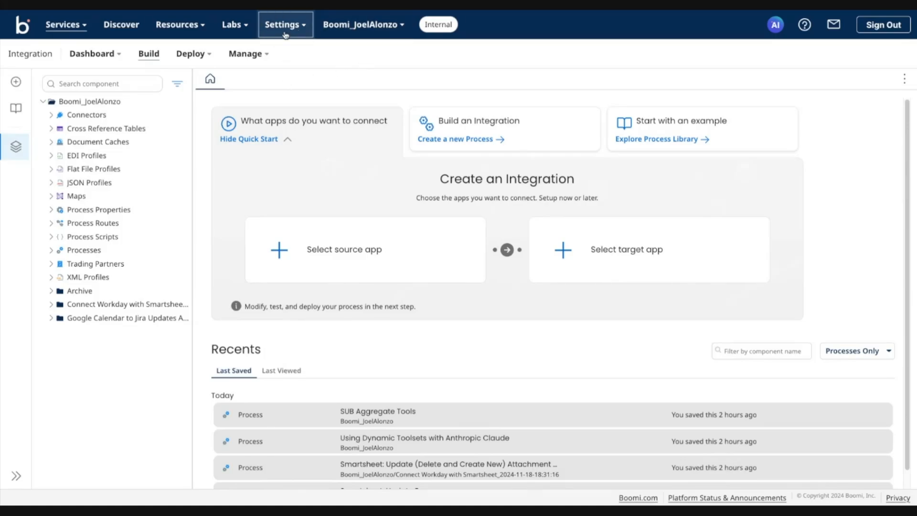
Step: Go to the Account Information and Setup pages from the Settings menu
{"action": "left_click", "coordinate": [285, 25]}
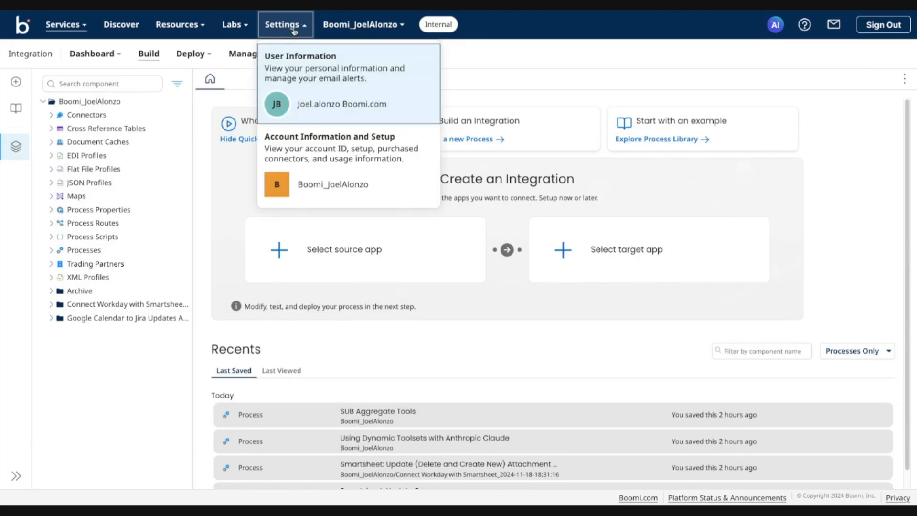
{"action": "left_click", "coordinate": [333, 184]}
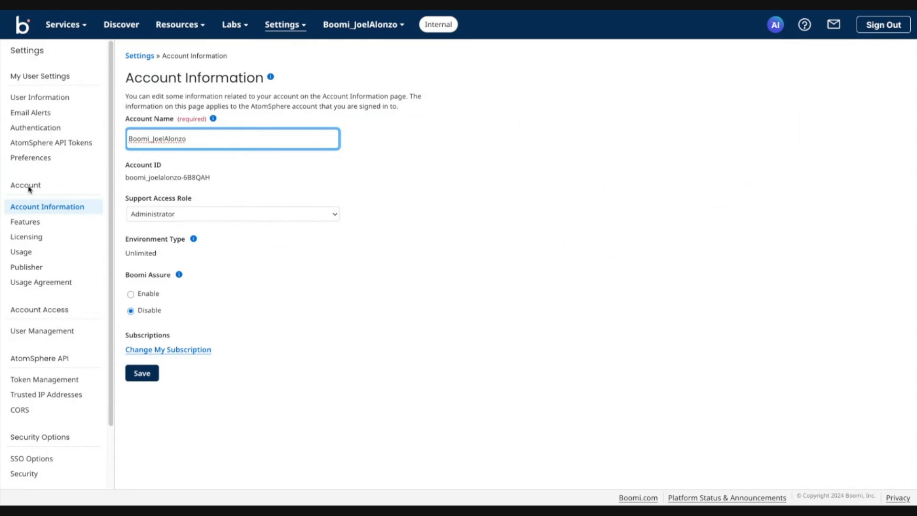
Step: Show the Account Features page from the Account sidebar
{"action": "left_click", "coordinate": [25, 221]}
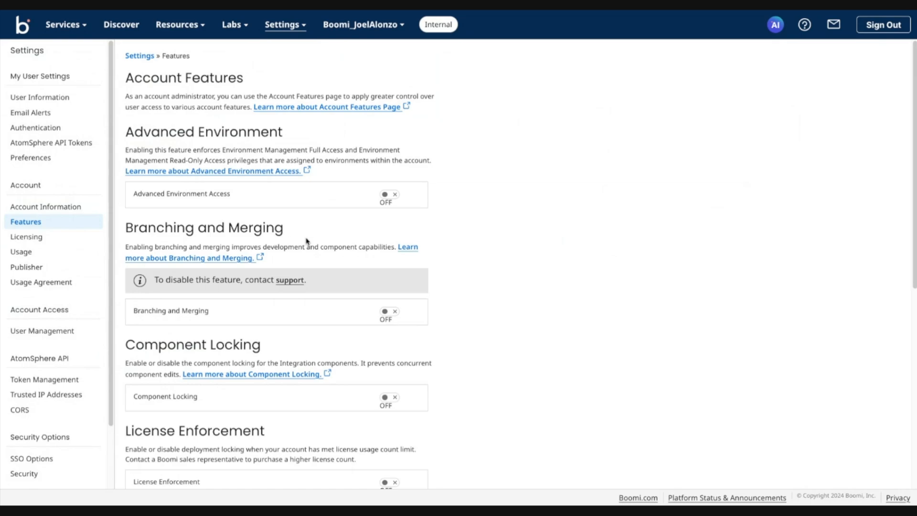
{"action": "mouse_move", "coordinate": [375, 306]}
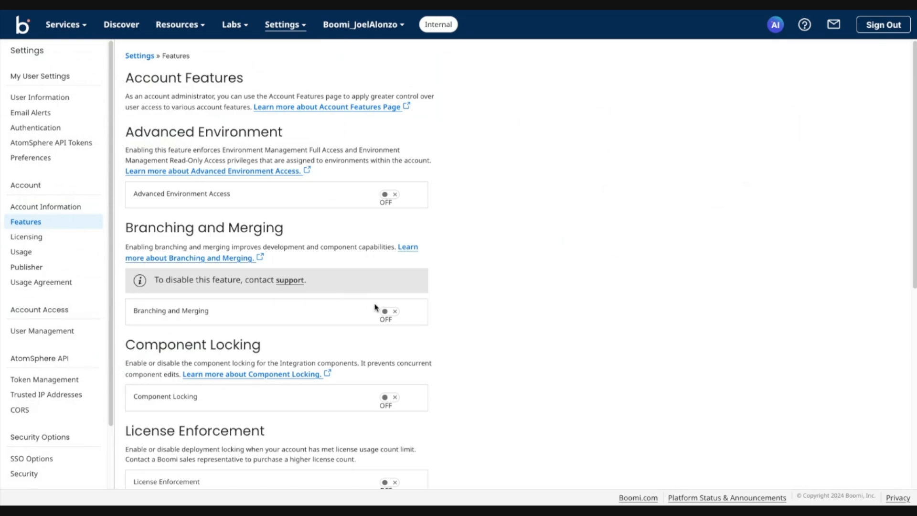
{"action": "mouse_move", "coordinate": [375, 309]}
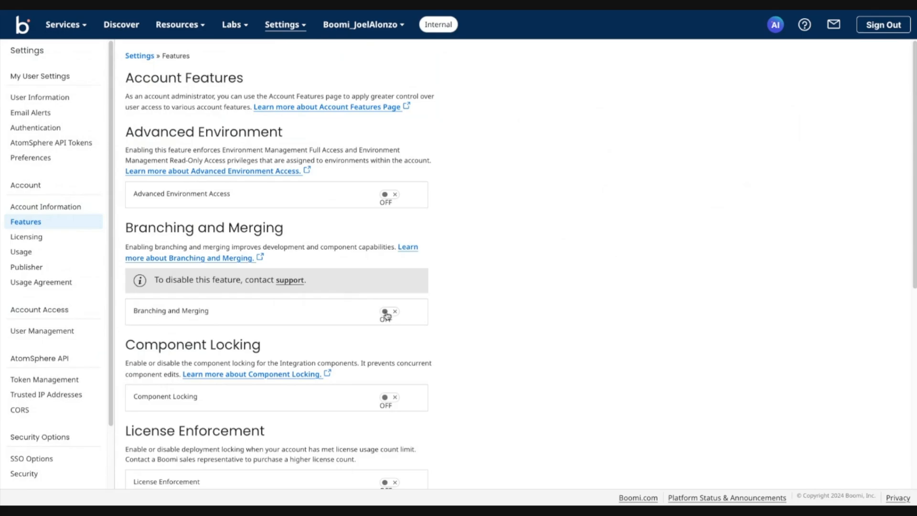
{"action": "mouse_move", "coordinate": [386, 314]}
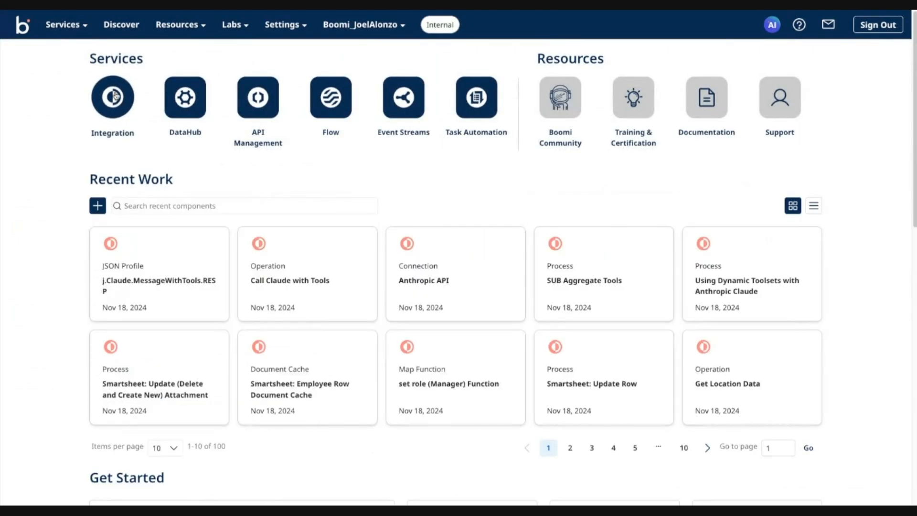
Step: Enter the Integration service's Build workspace, now showing current branch main
{"action": "left_click", "coordinate": [113, 98]}
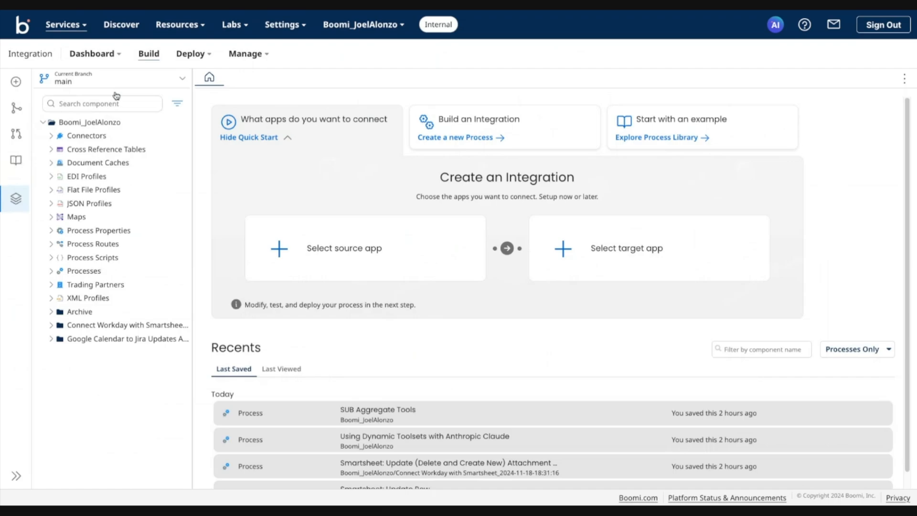
{"action": "mouse_move", "coordinate": [92, 95]}
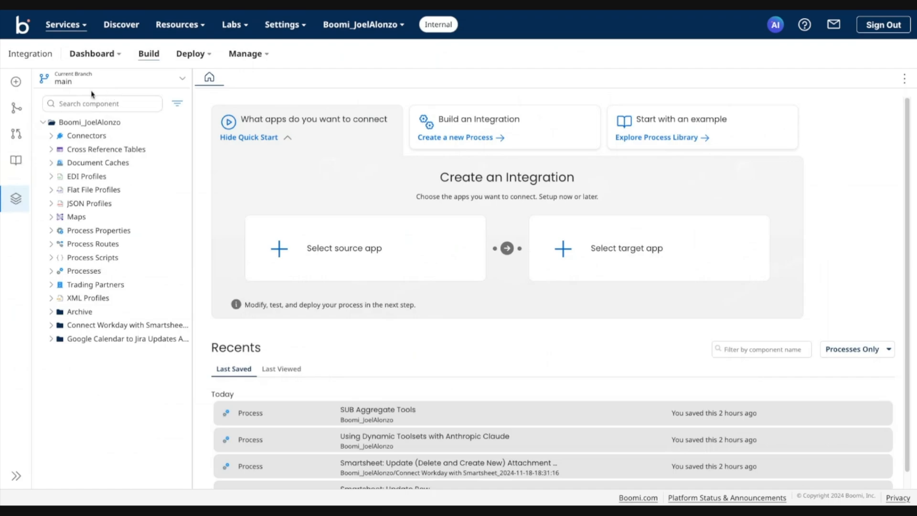
{"action": "mouse_move", "coordinate": [91, 97]}
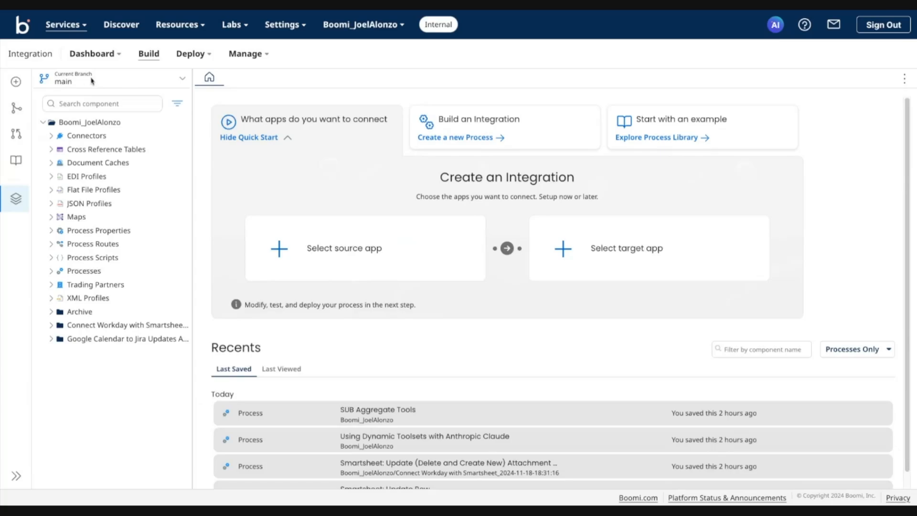
{"action": "mouse_move", "coordinate": [80, 88]}
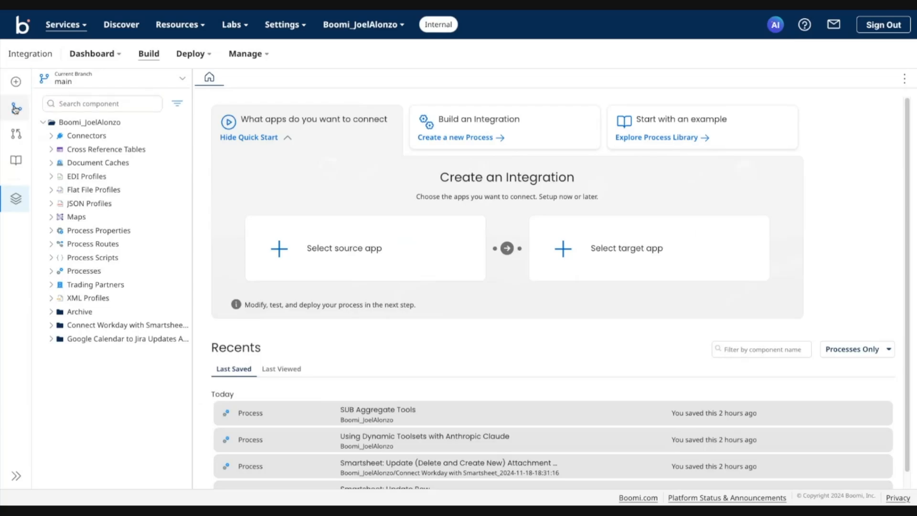
{"action": "mouse_move", "coordinate": [17, 109]}
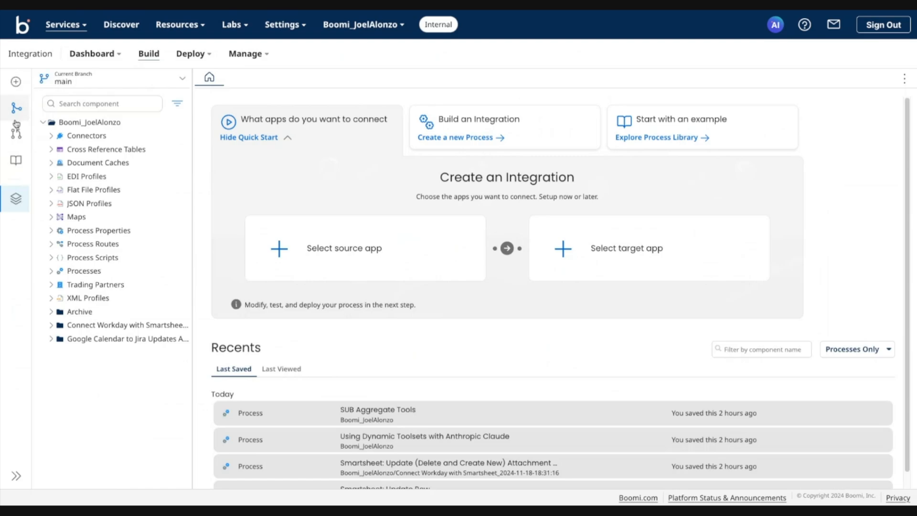
{"action": "mouse_move", "coordinate": [16, 131]}
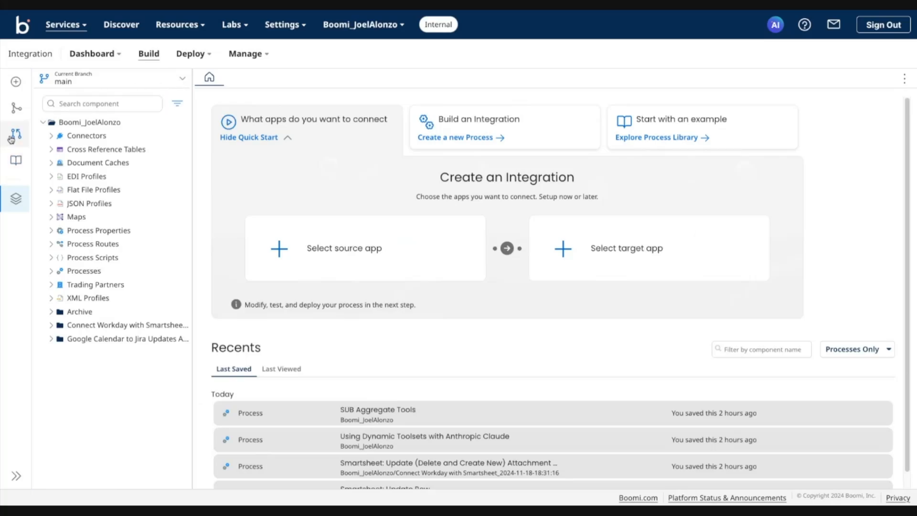
{"action": "mouse_move", "coordinate": [16, 136]}
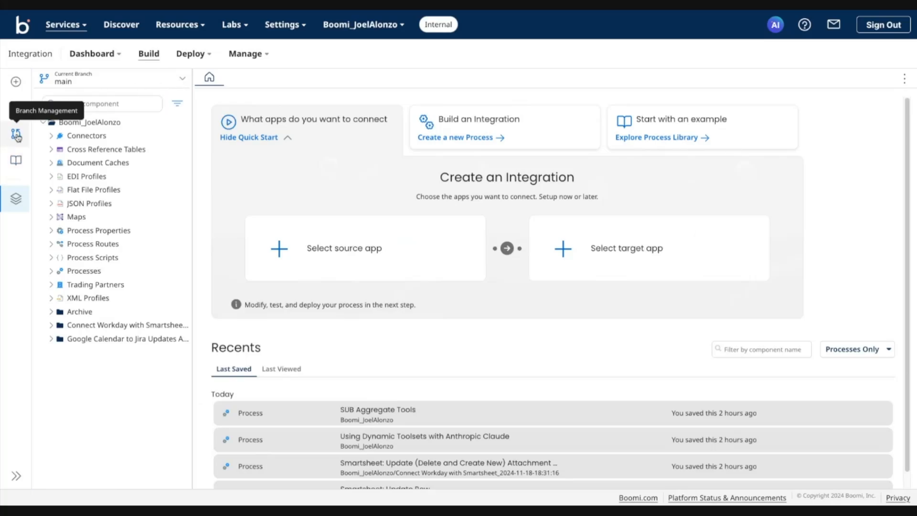
Step: In Branch Management, create branch 'DemoBranch 1' from source main
{"action": "left_click", "coordinate": [16, 134]}
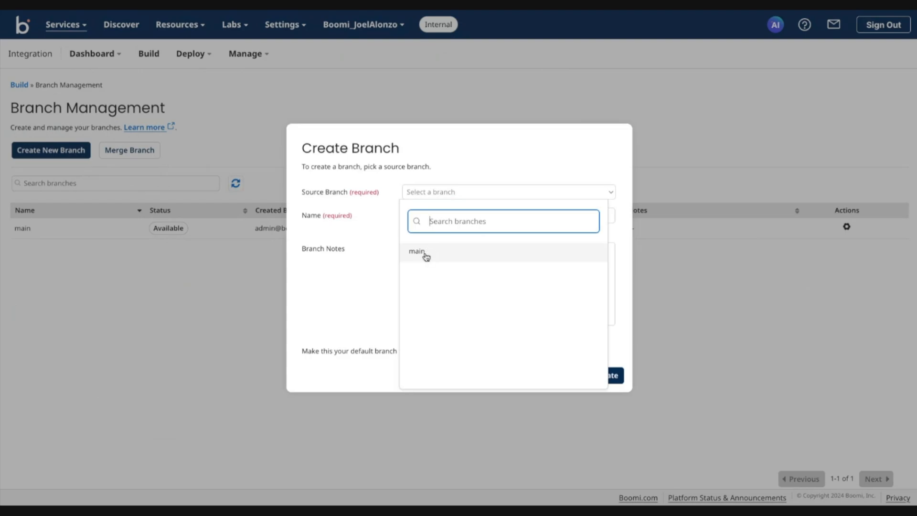
{"action": "left_click", "coordinate": [416, 251]}
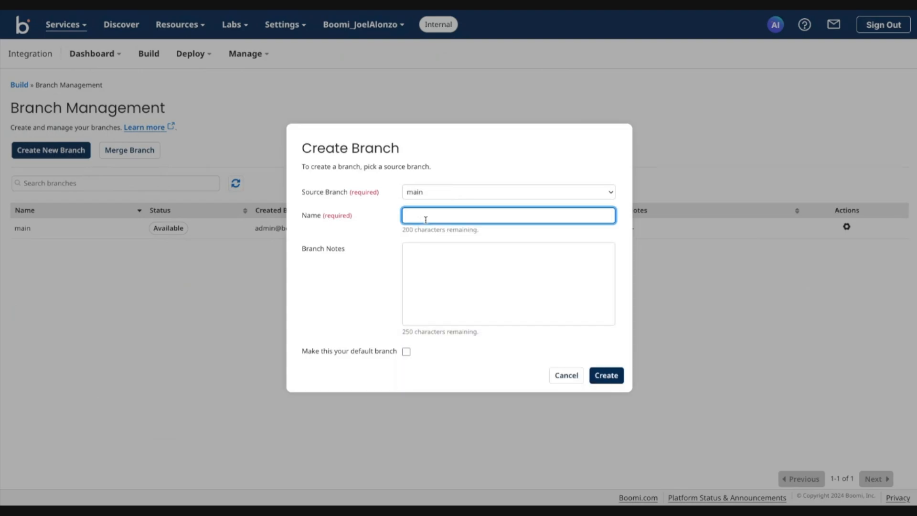
{"action": "type", "text": "Demo"}
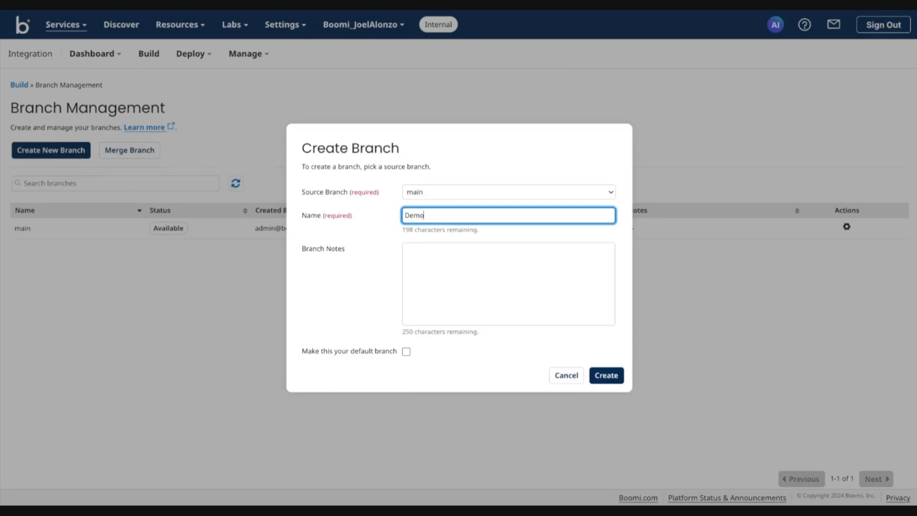
{"action": "type", "text": "Branch"}
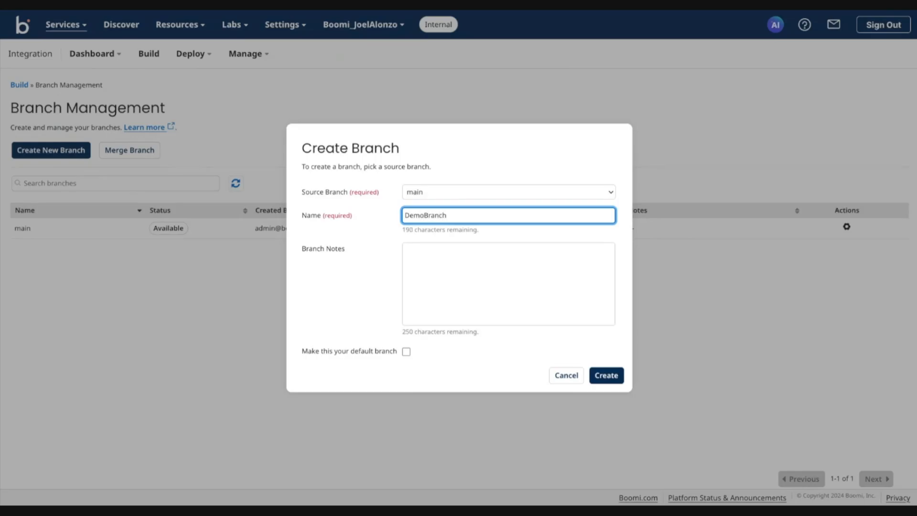
{"action": "type", "text": "1"}
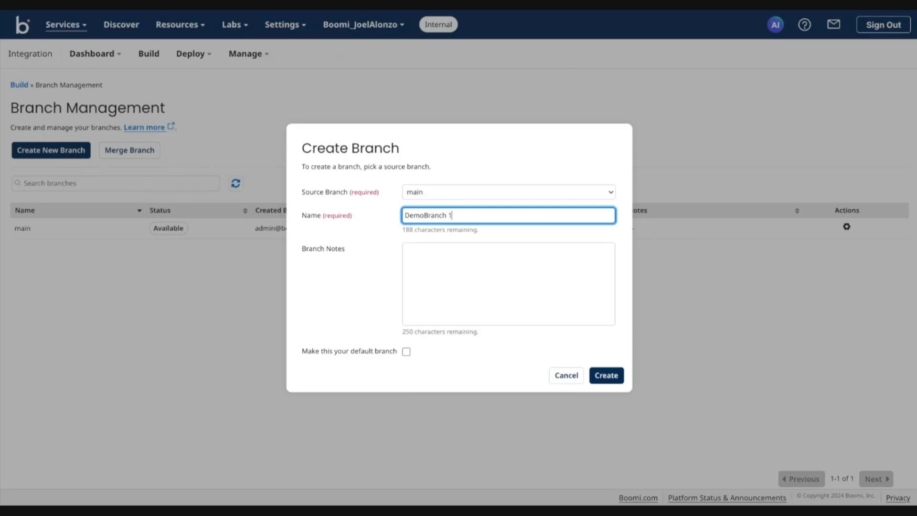
{"action": "left_click", "coordinate": [507, 283]}
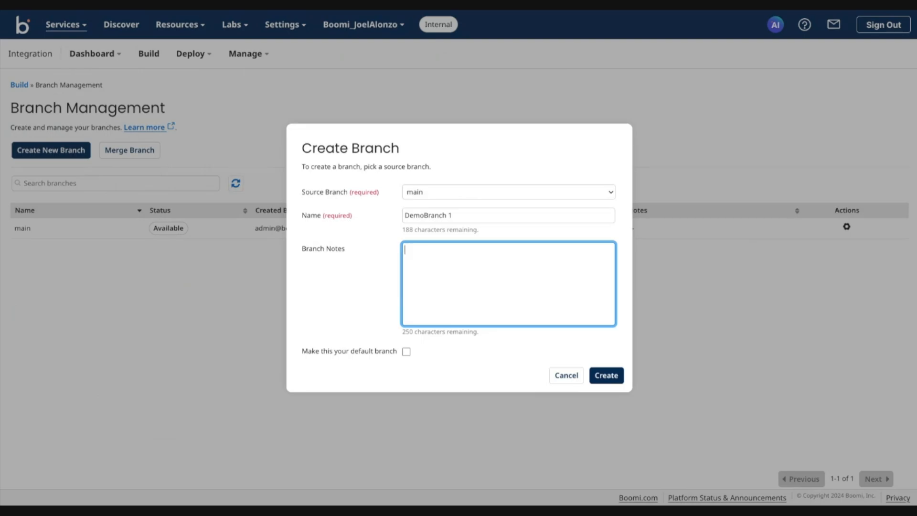
{"action": "mouse_move", "coordinate": [410, 363]}
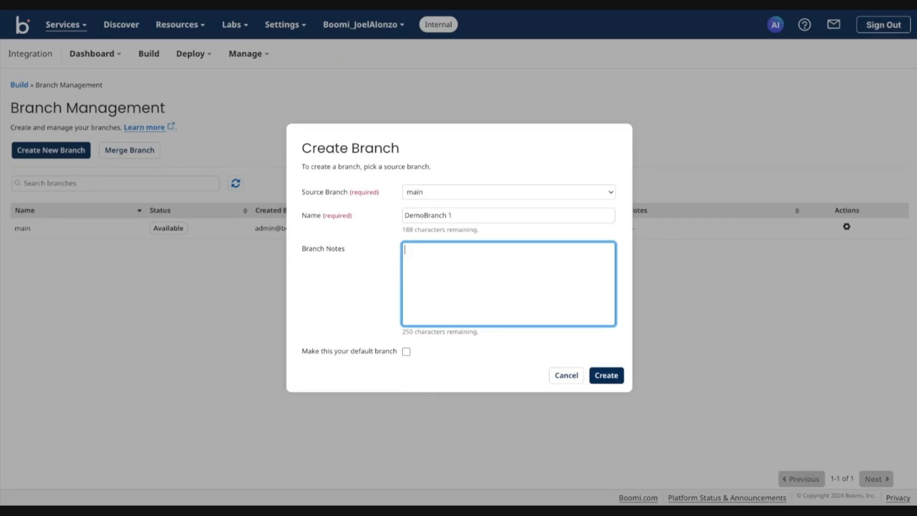
{"action": "mouse_move", "coordinate": [406, 352]}
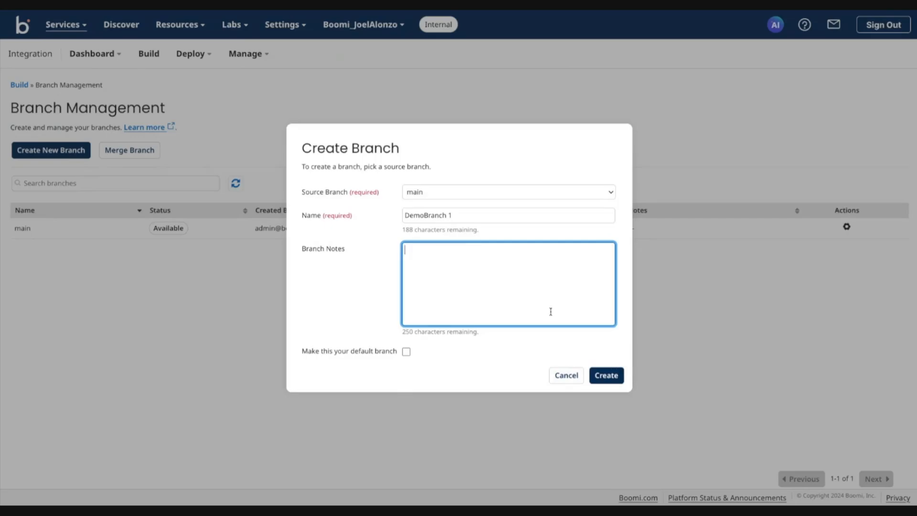
{"action": "left_click", "coordinate": [605, 374]}
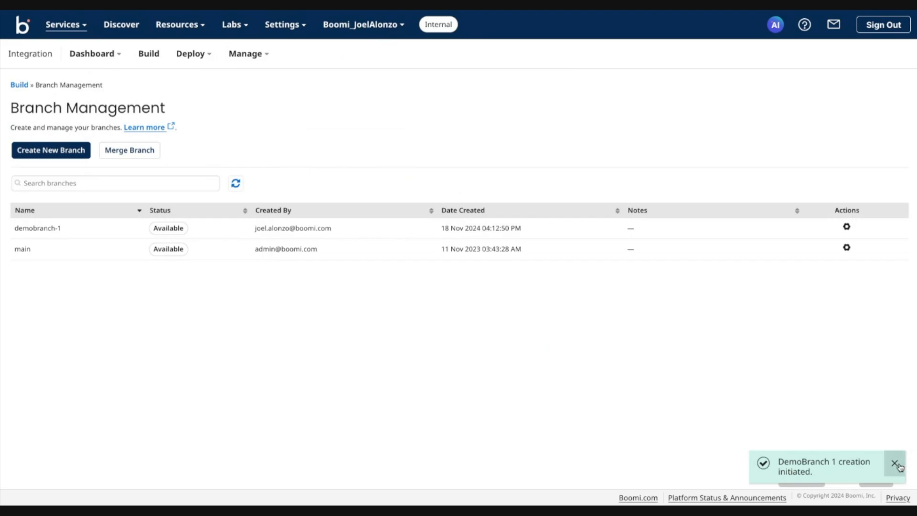
{"action": "left_click", "coordinate": [894, 462]}
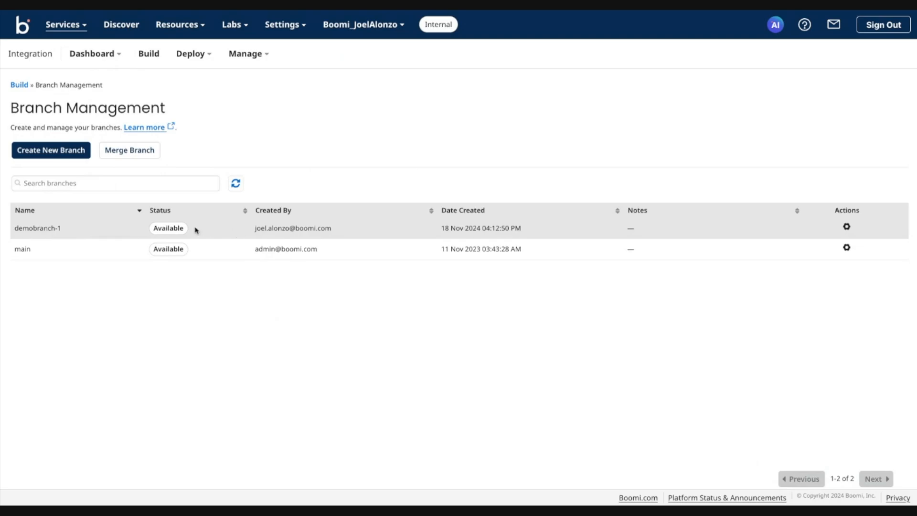
{"action": "mouse_move", "coordinate": [829, 231]}
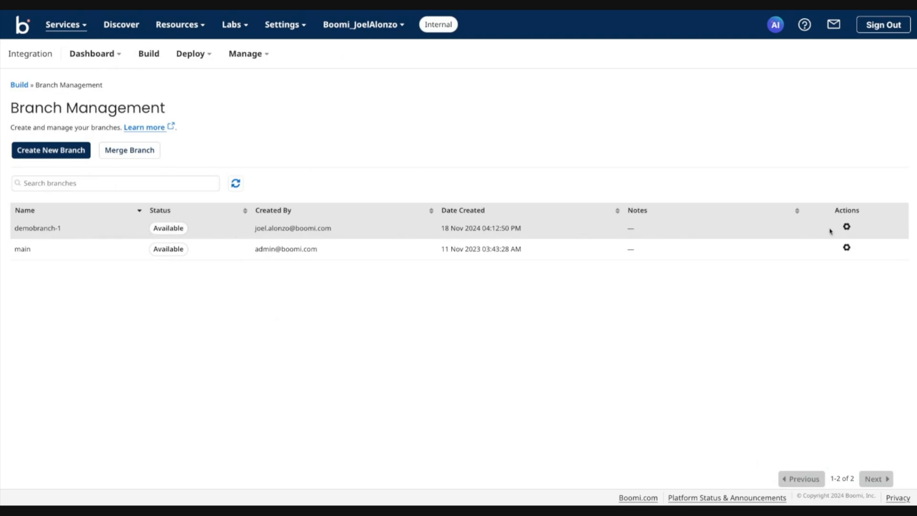
{"action": "left_click", "coordinate": [846, 226]}
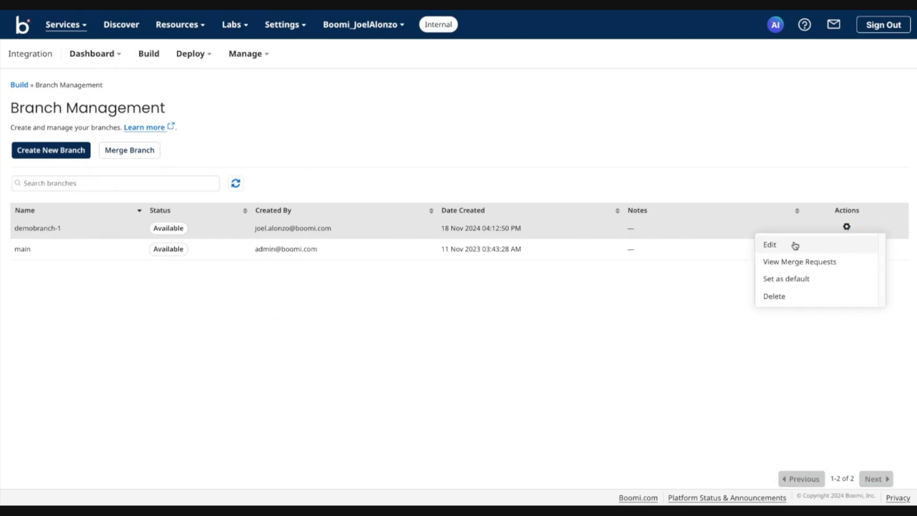
{"action": "left_click", "coordinate": [770, 244]}
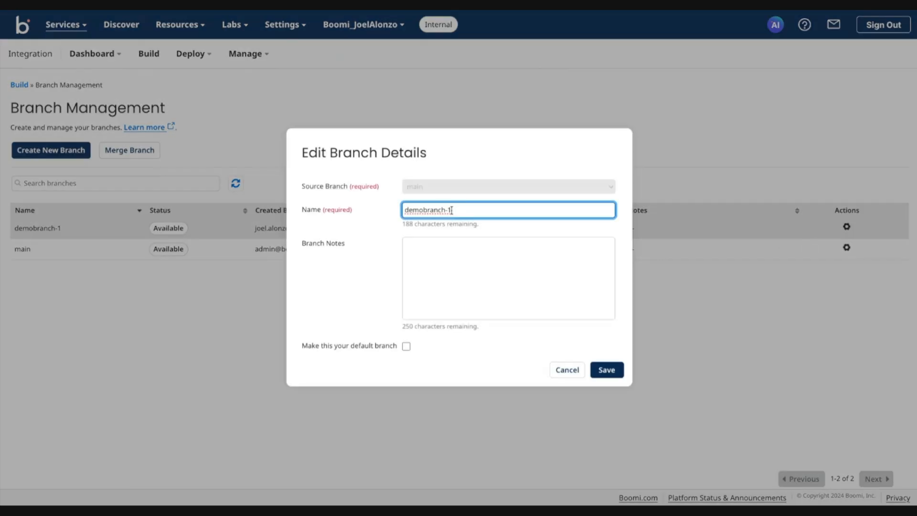
{"action": "left_click", "coordinate": [507, 277]}
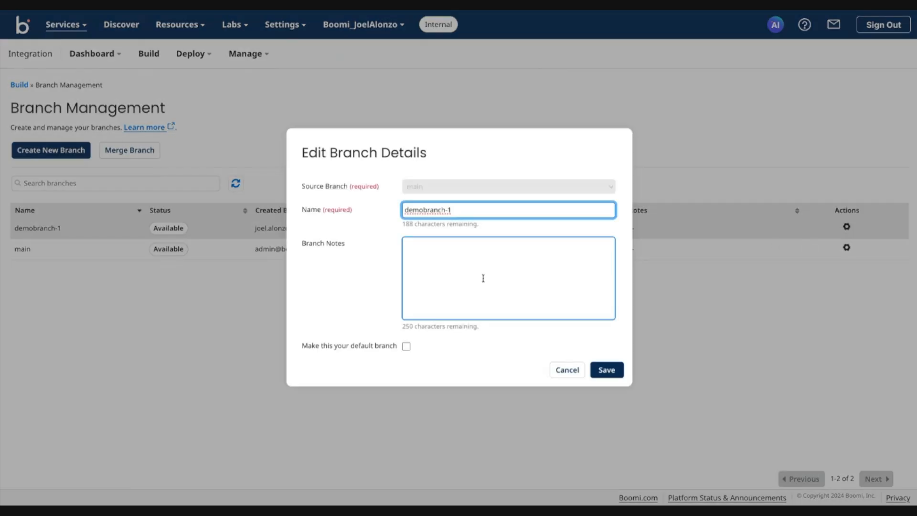
{"action": "mouse_move", "coordinate": [494, 274]}
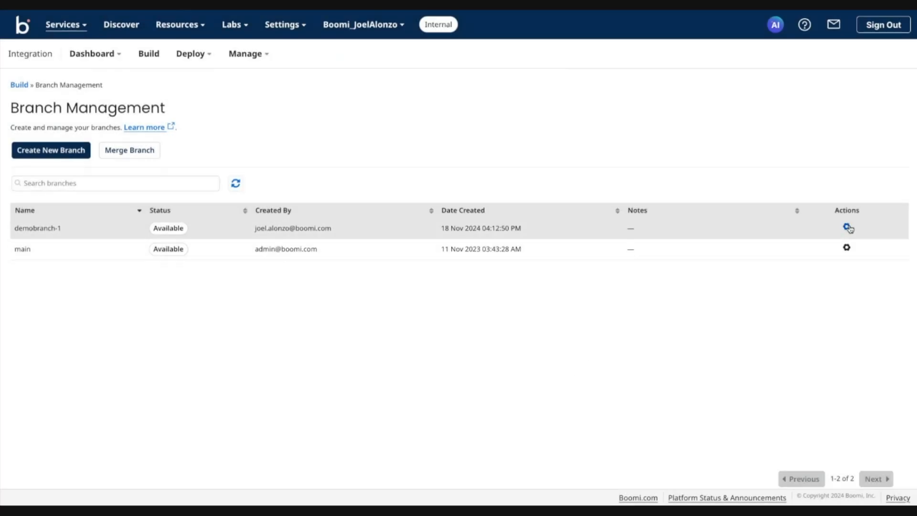
{"action": "left_click", "coordinate": [846, 227]}
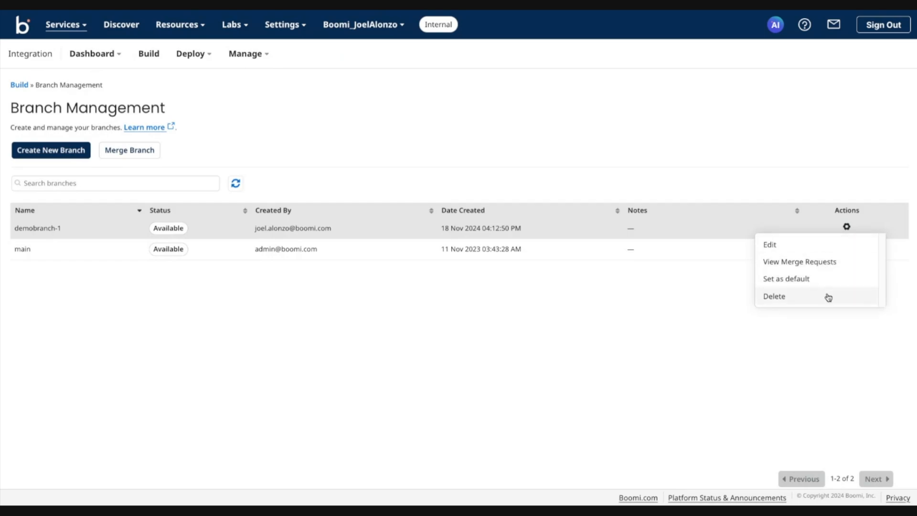
{"action": "mouse_move", "coordinate": [828, 245]}
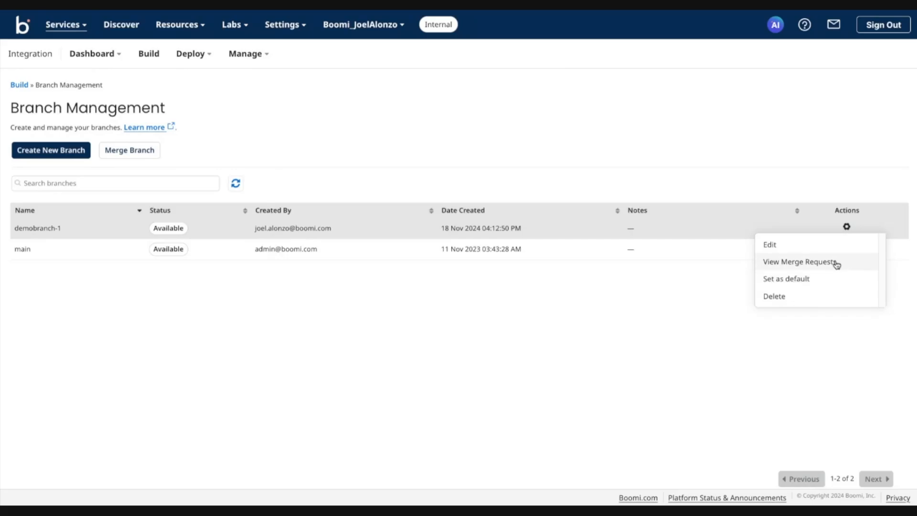
{"action": "mouse_move", "coordinate": [837, 265]}
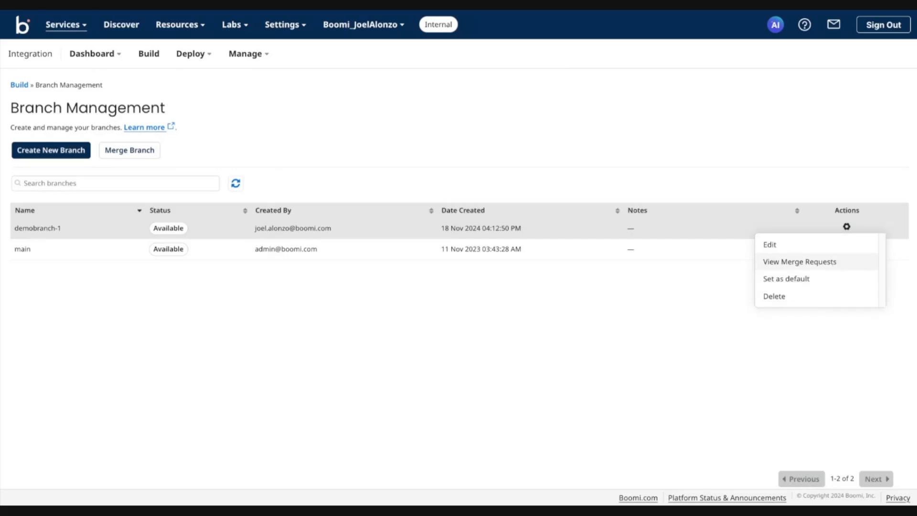
{"action": "mouse_move", "coordinate": [775, 267]}
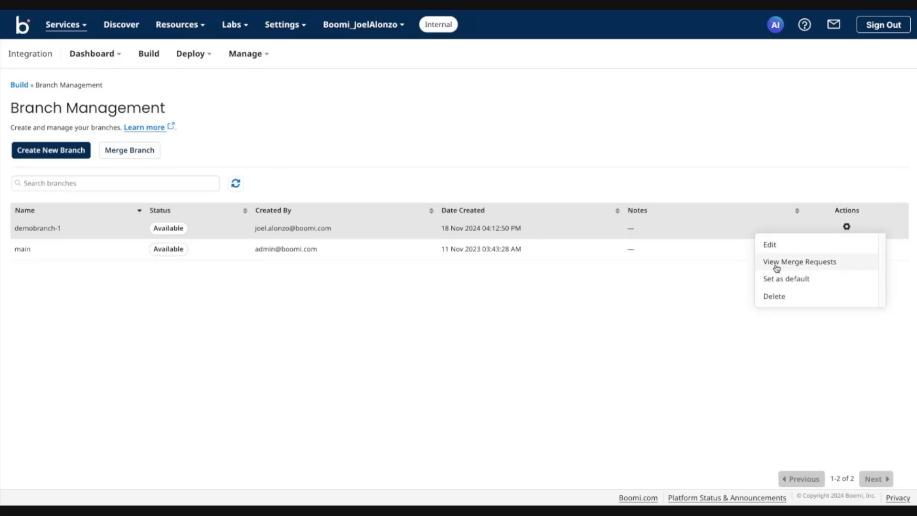
{"action": "mouse_move", "coordinate": [838, 266]}
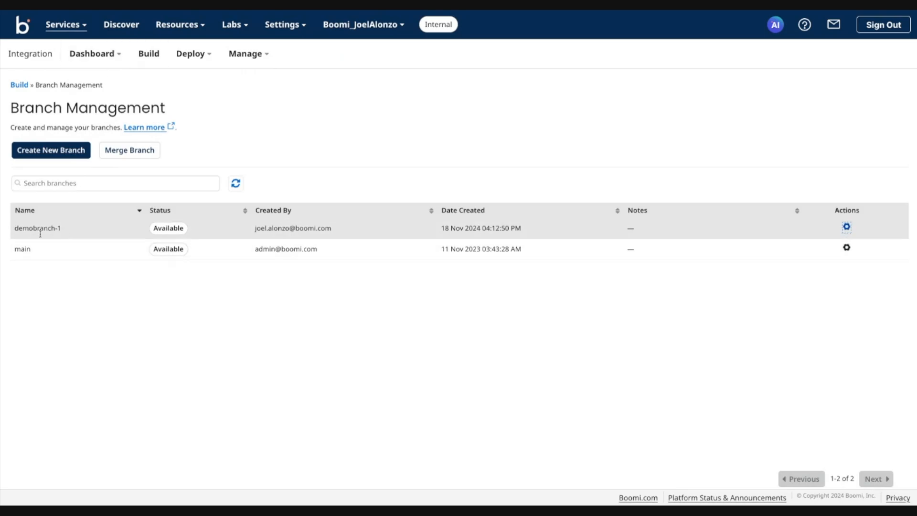
{"action": "mouse_move", "coordinate": [109, 221]}
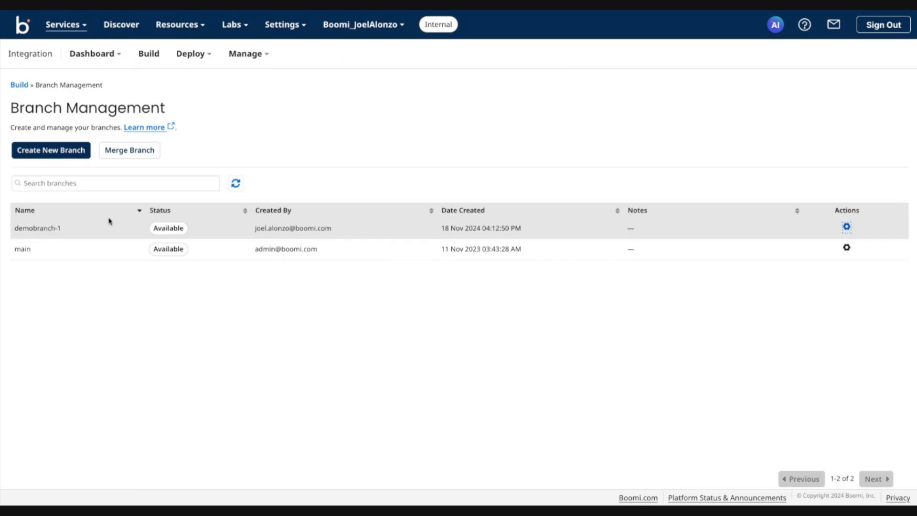
{"action": "mouse_move", "coordinate": [19, 87]}
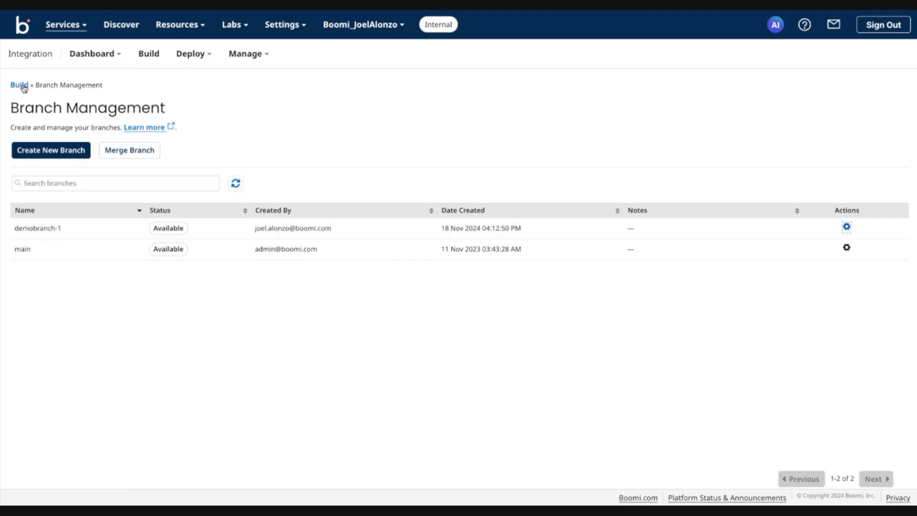
Step: Return to Build and list the available branches, demobranch-1 and main
{"action": "left_click", "coordinate": [149, 54]}
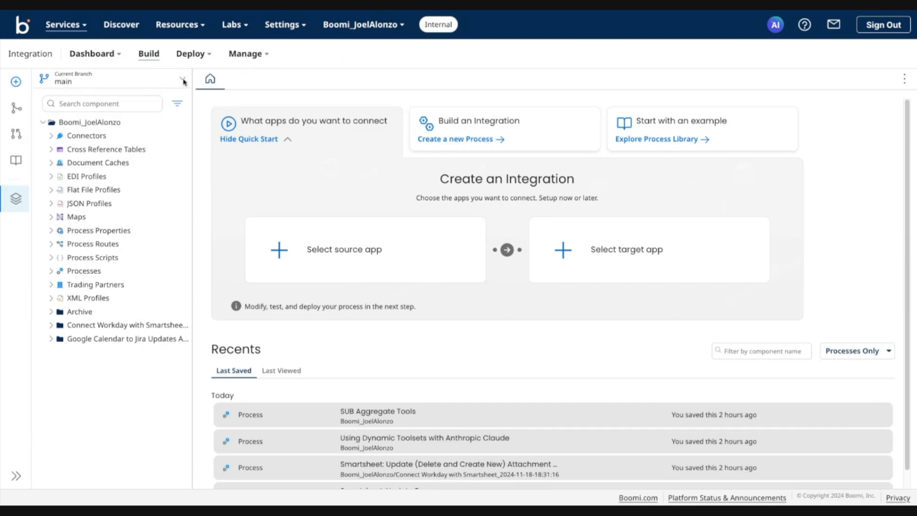
{"action": "left_click", "coordinate": [182, 82]}
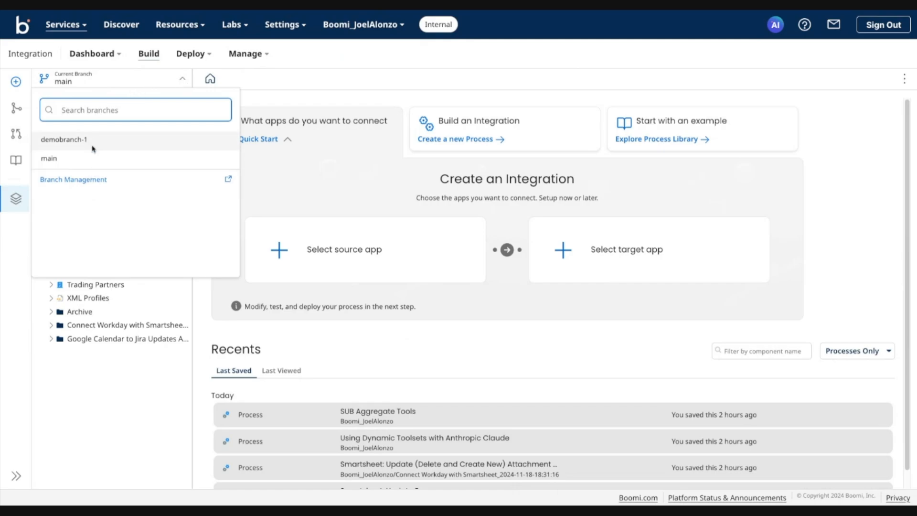